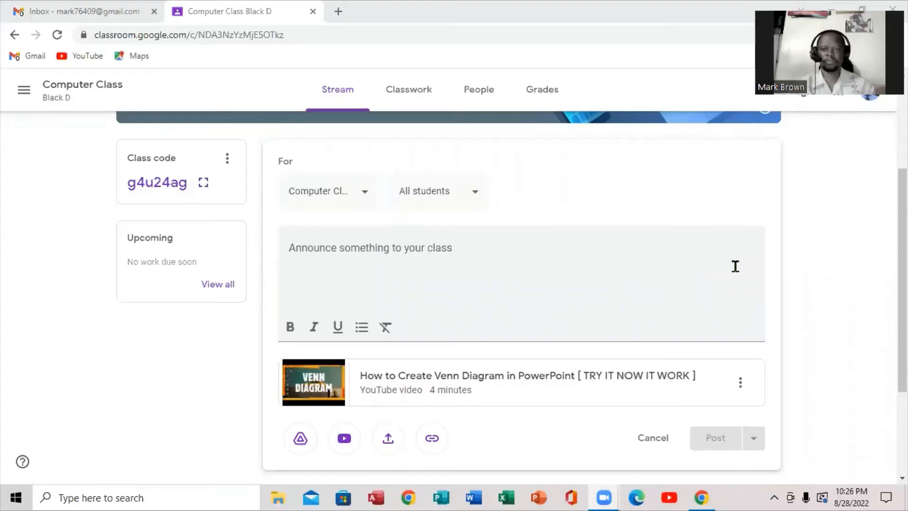
mouse_move(476, 219)
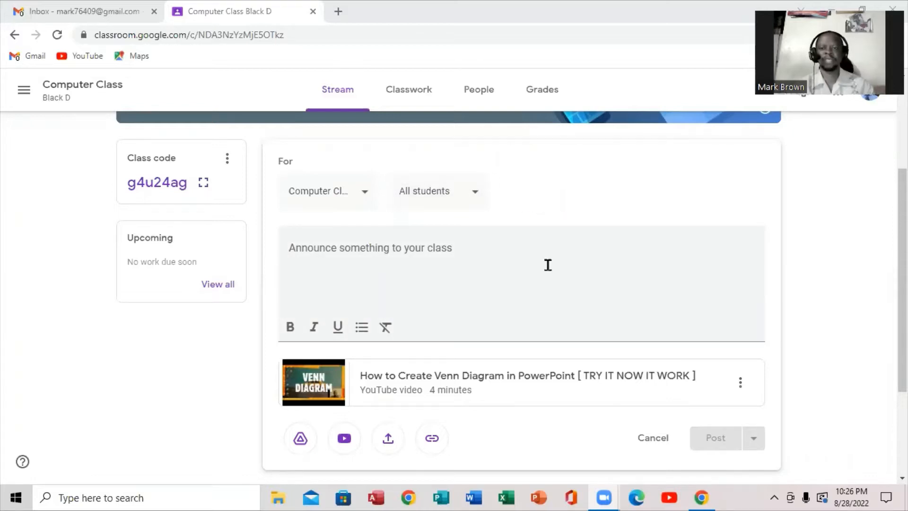
mouse_move(466, 237)
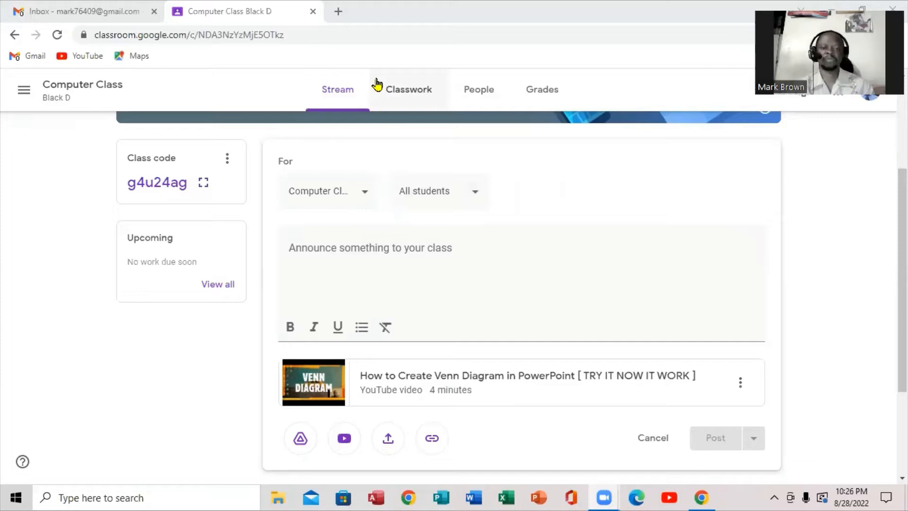
Remove the Venn diagrams YouTube video attachment from the draft announcement
click(408, 90)
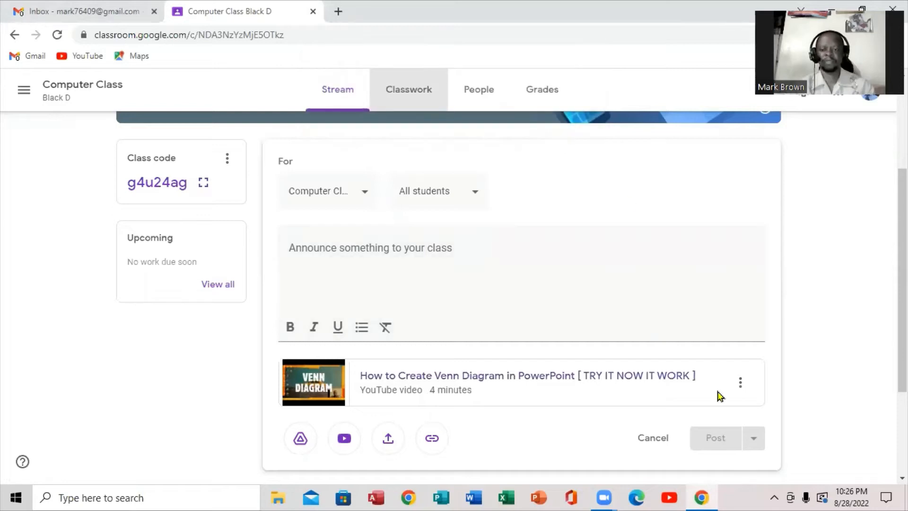
click(740, 382)
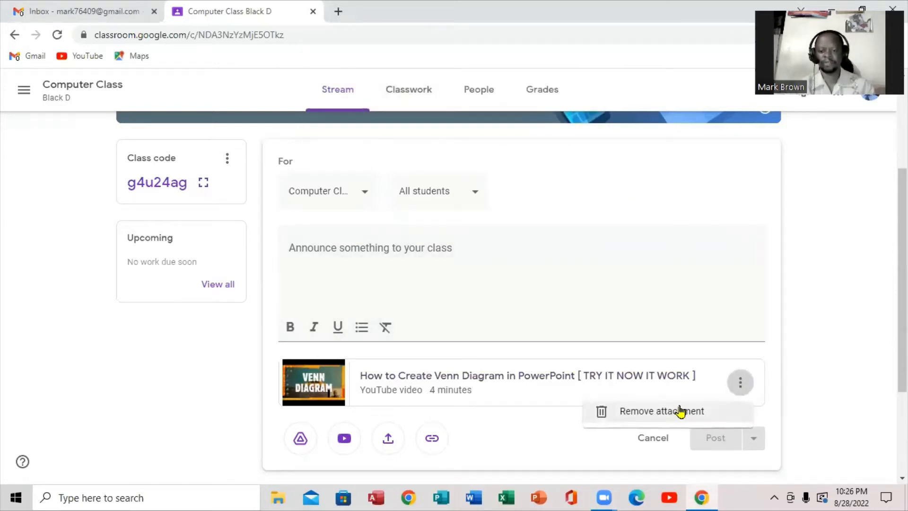
click(661, 411)
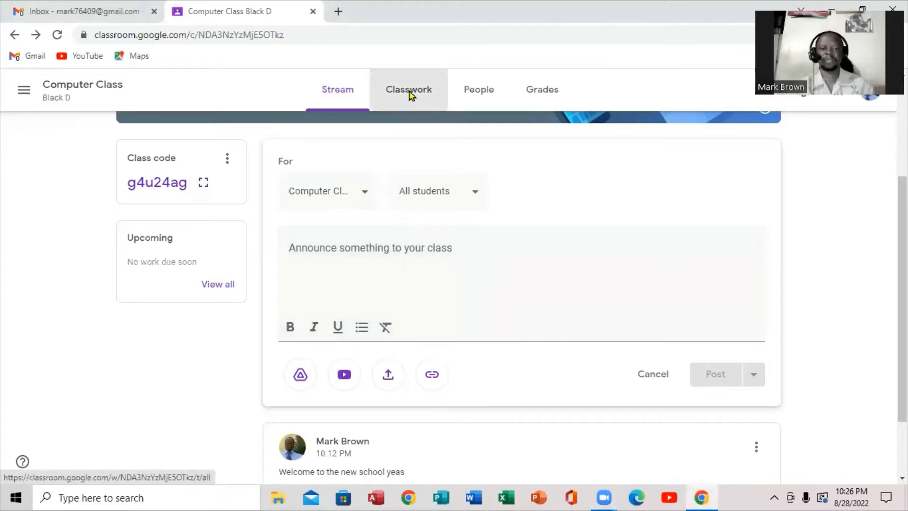
On the Classwork page, add a topic named ARTS from the Create menu
click(408, 89)
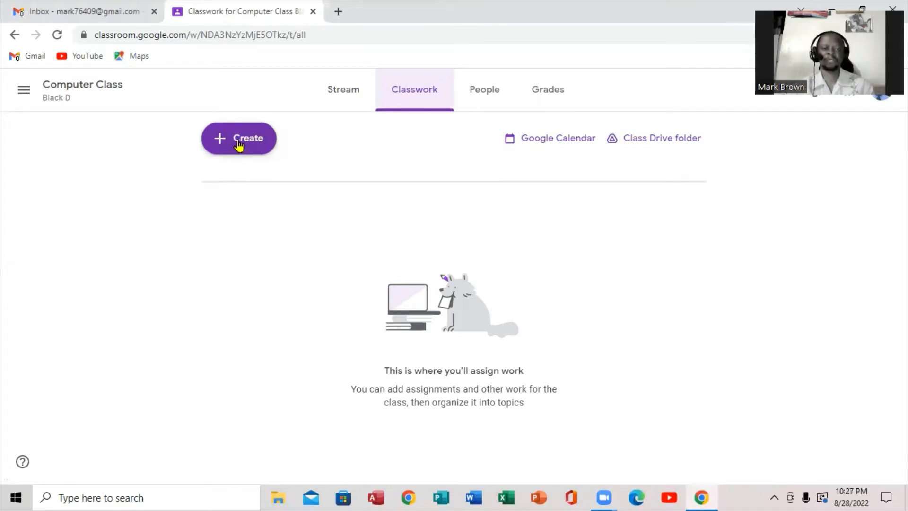
click(239, 139)
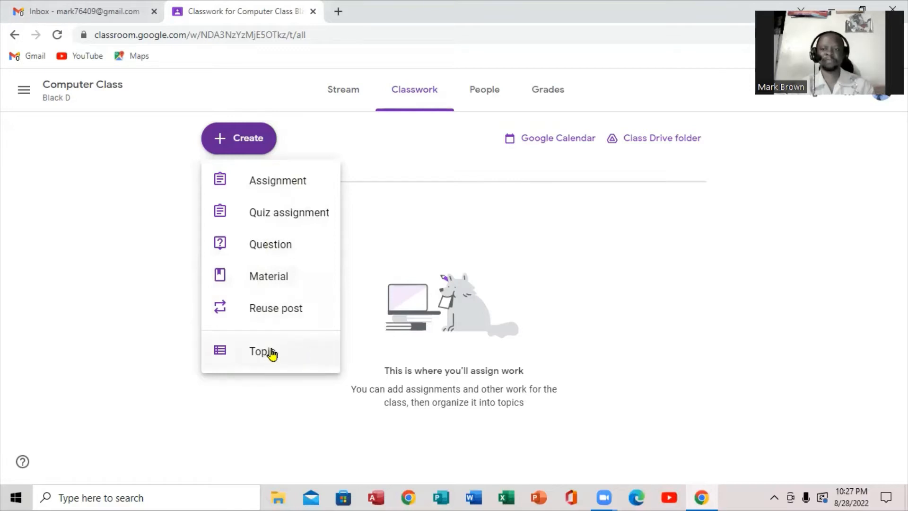
click(262, 351)
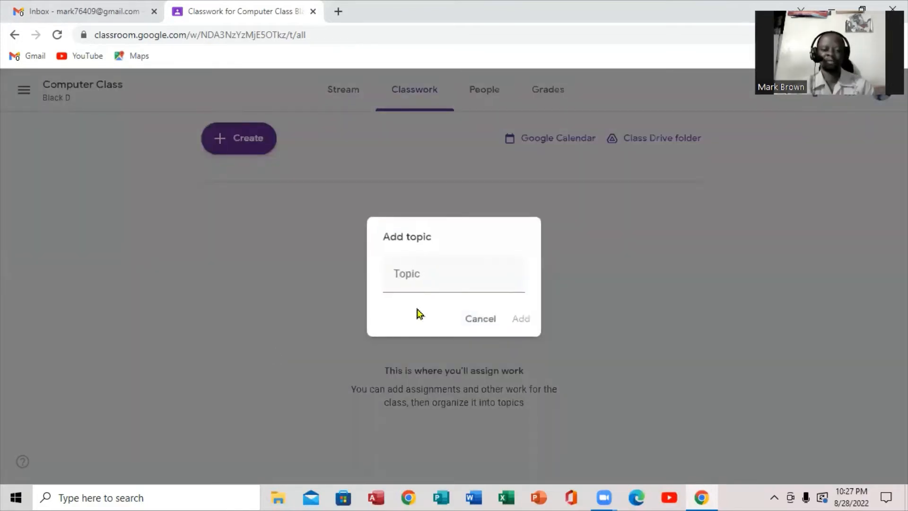
click(454, 273)
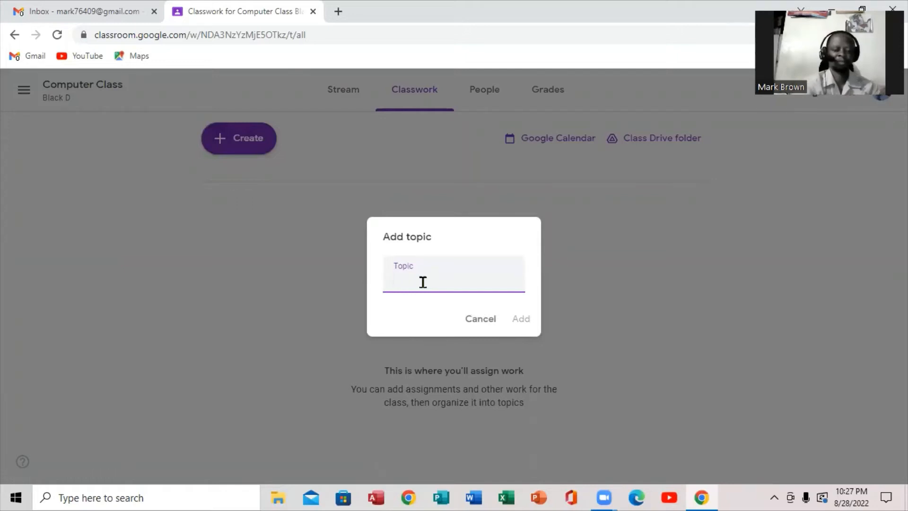
text(A)
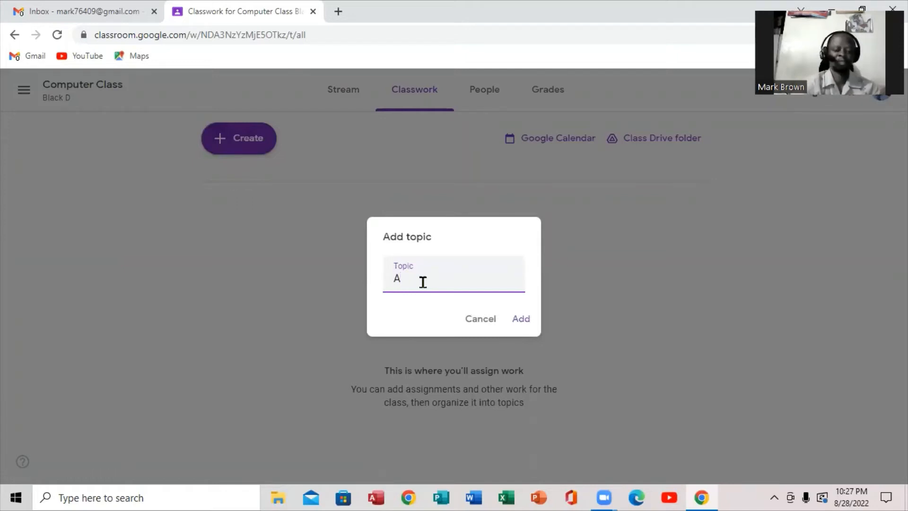
text(RTS)
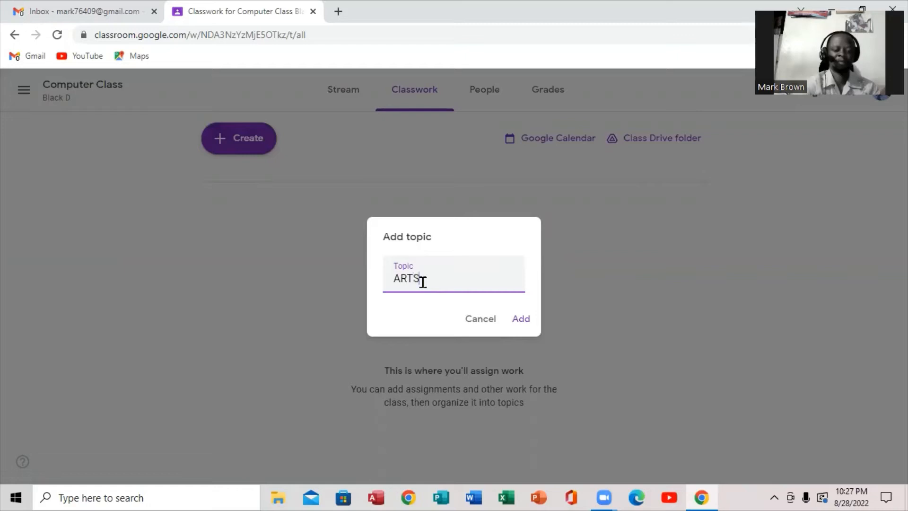
click(520, 318)
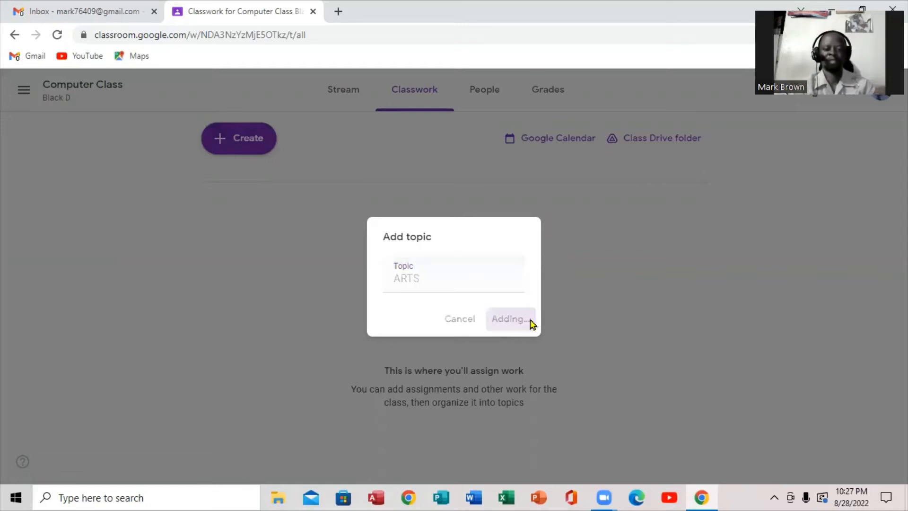
click(508, 319)
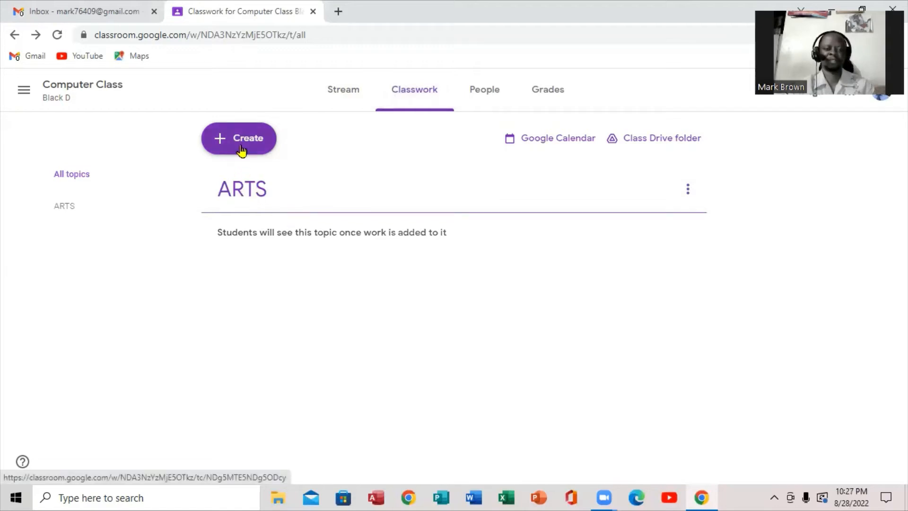
Create another topic titled MATHS through Create > Topic
click(238, 137)
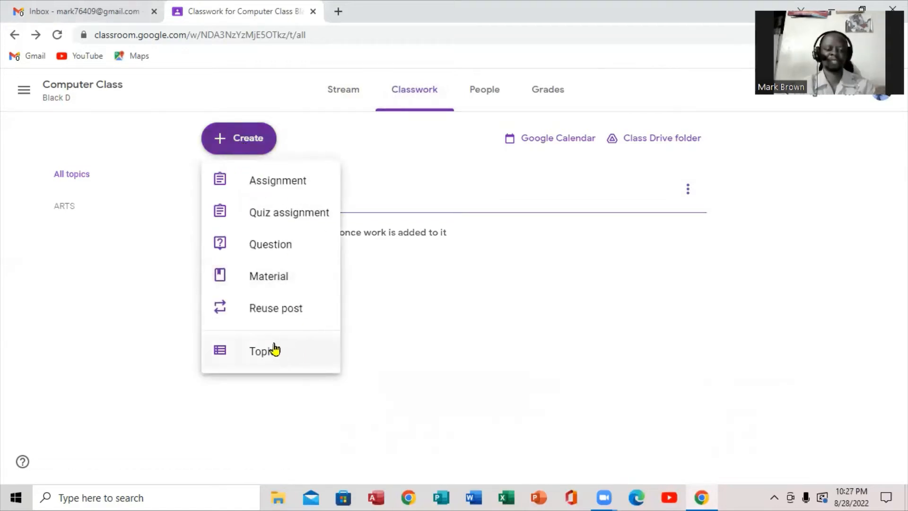
click(261, 350)
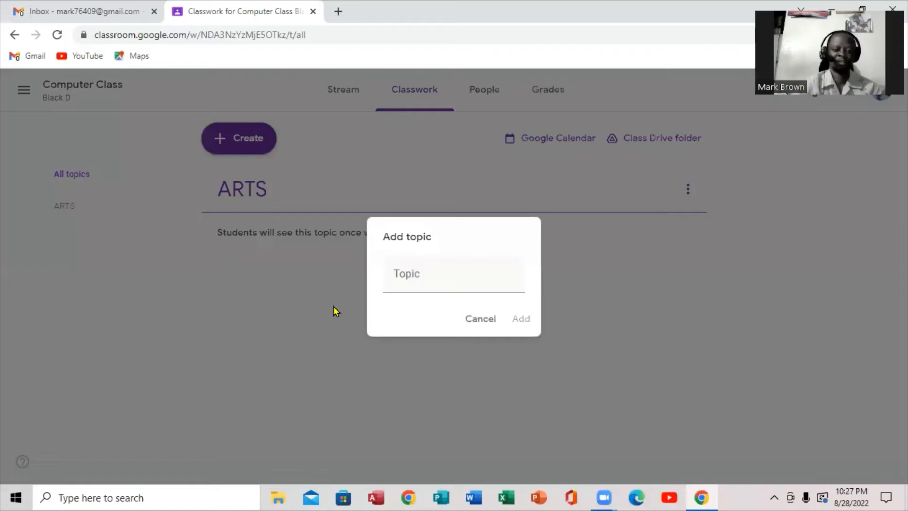
click(454, 273)
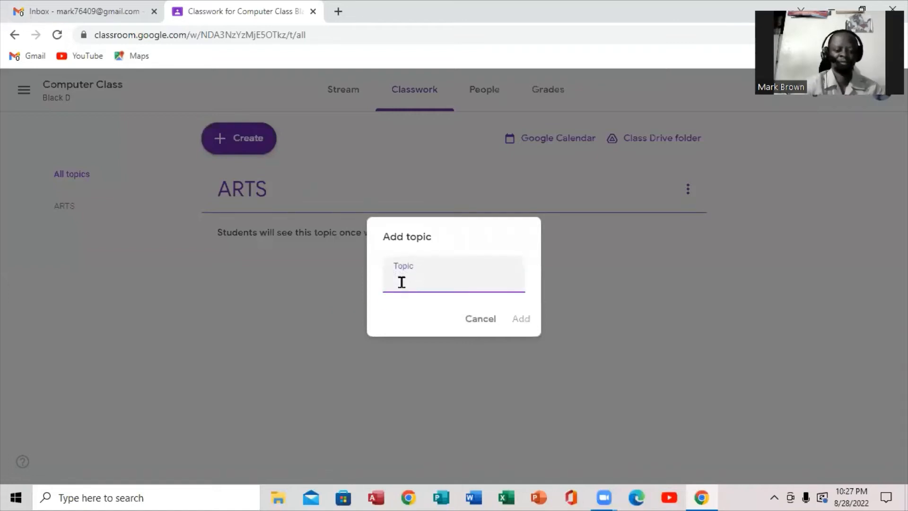
text(MATH)
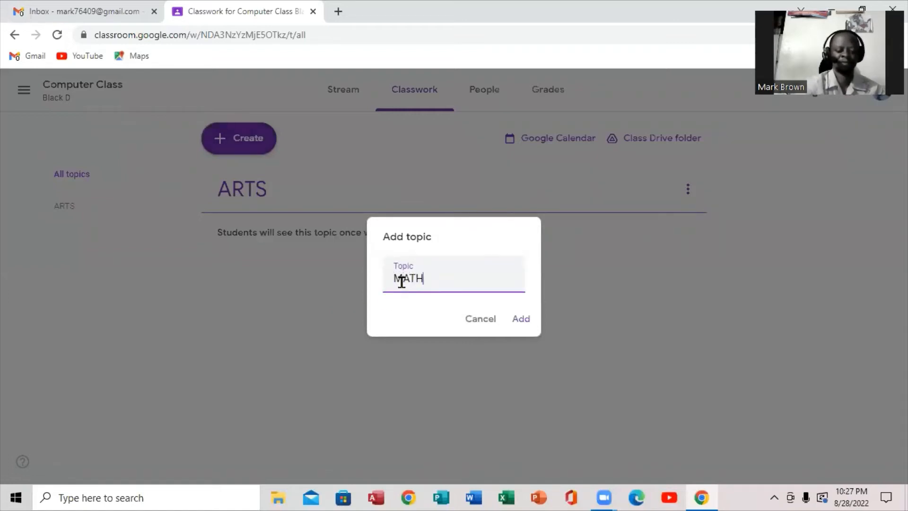
text(S)
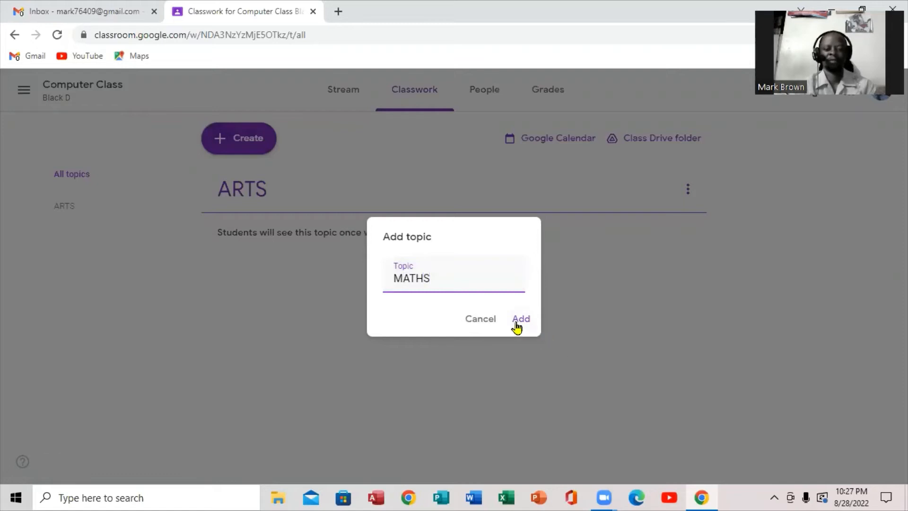
click(520, 319)
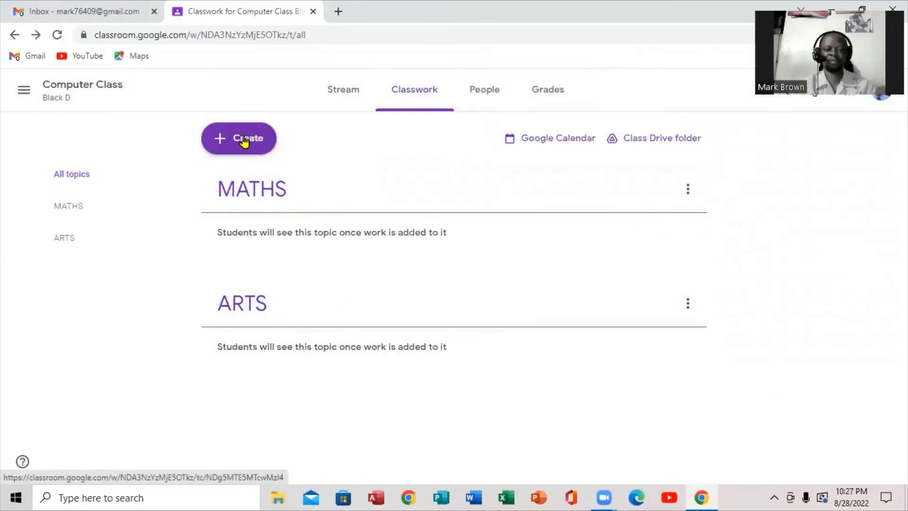
Create a third topic titled ENGLISH through Create > Topic
click(238, 137)
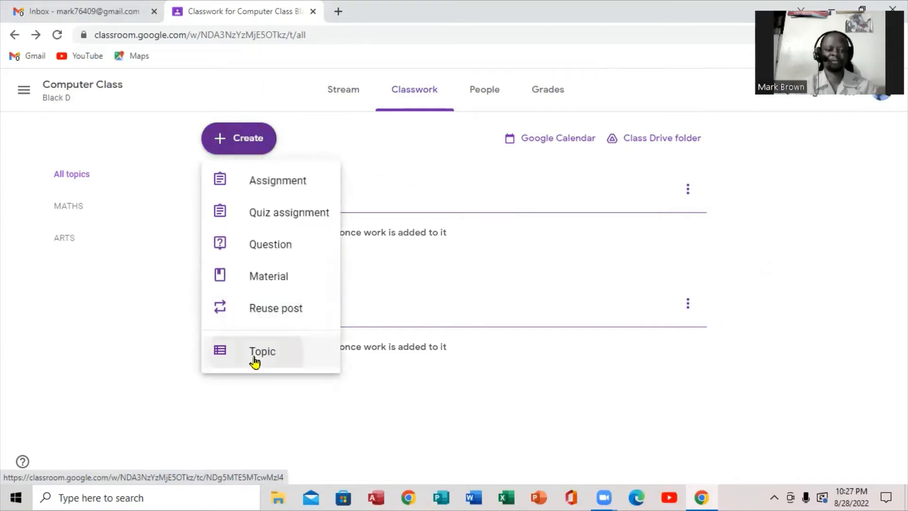
click(262, 351)
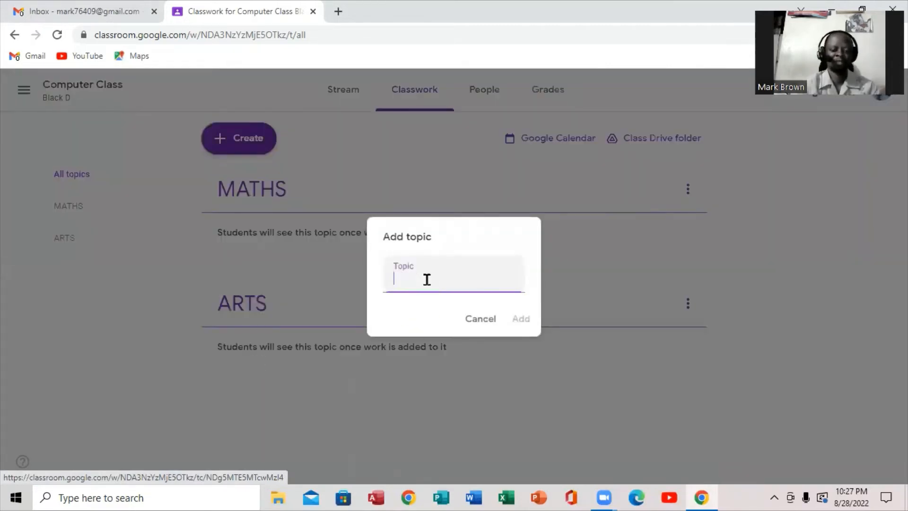
text(E)
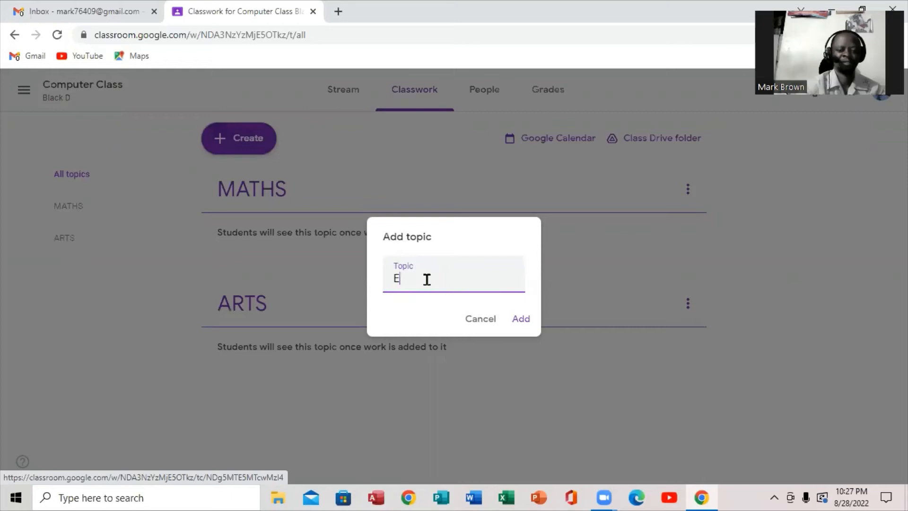
text(NGL)
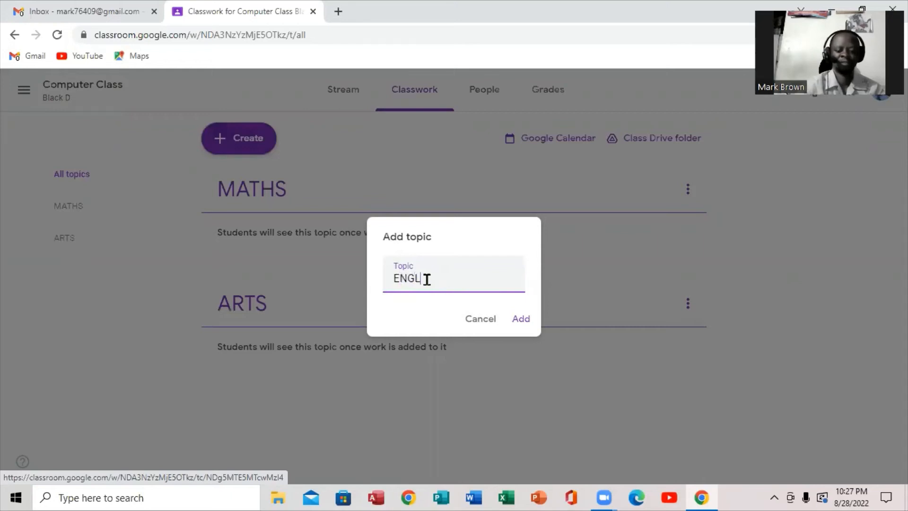
text(ISH)
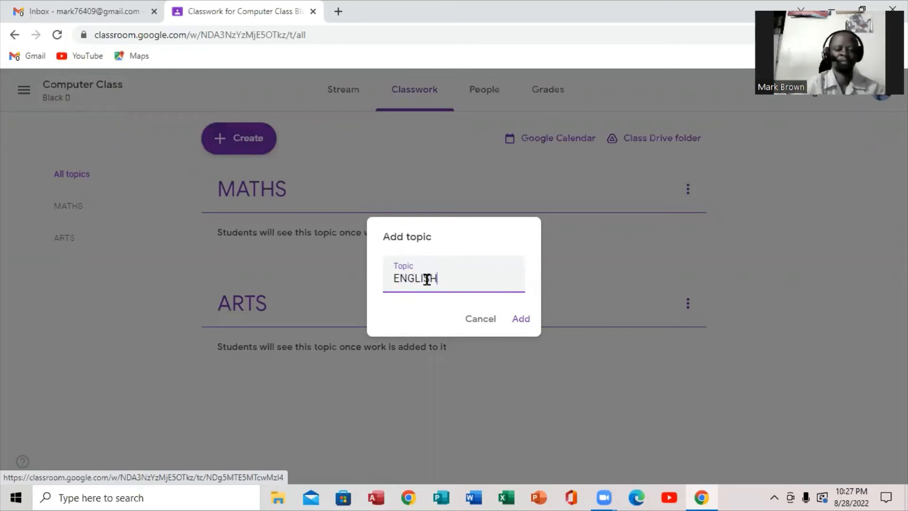
click(520, 318)
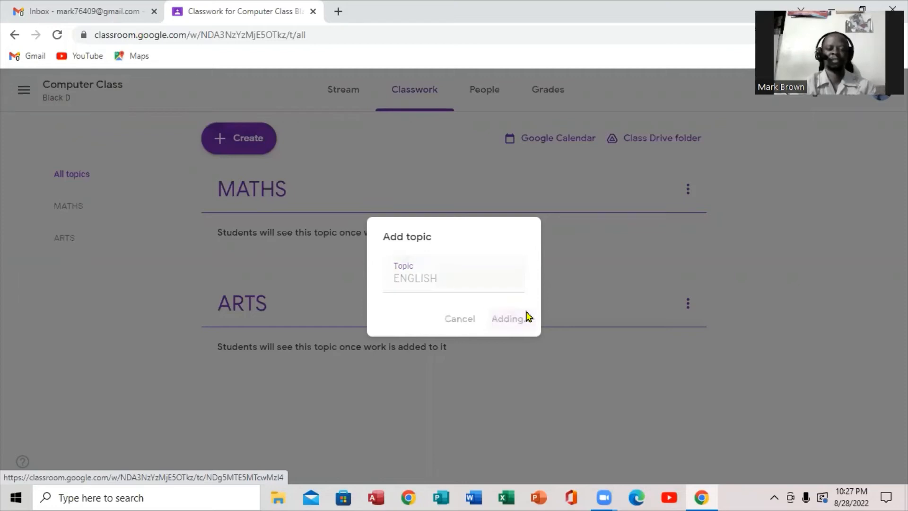
click(508, 319)
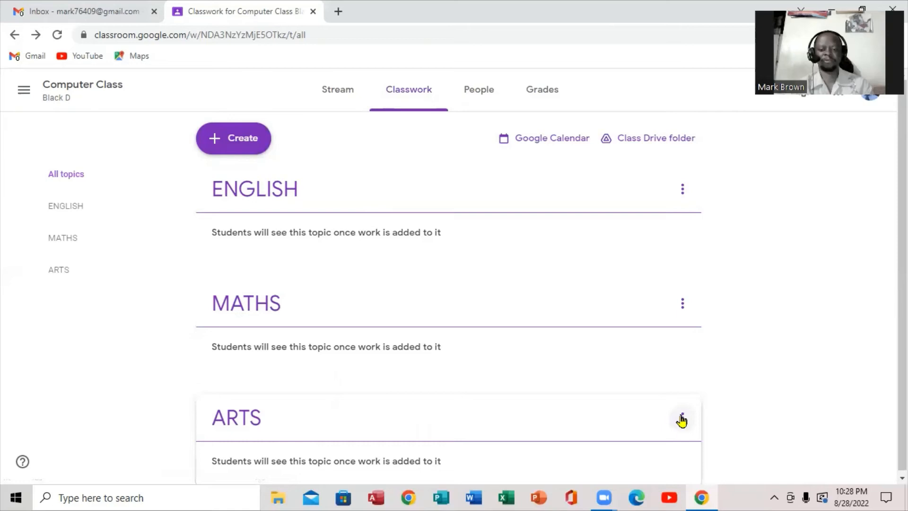
Move the ARTS topic up twice to the top of the list
click(682, 419)
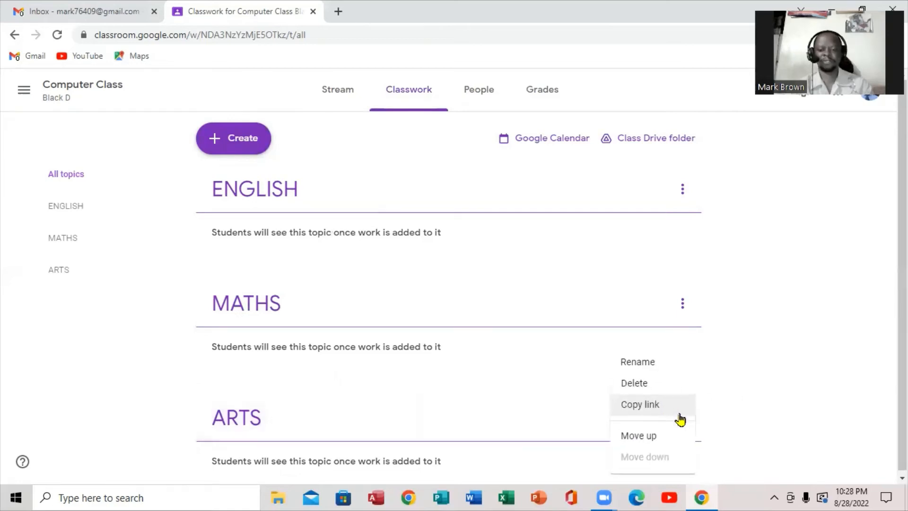
mouse_move(642, 433)
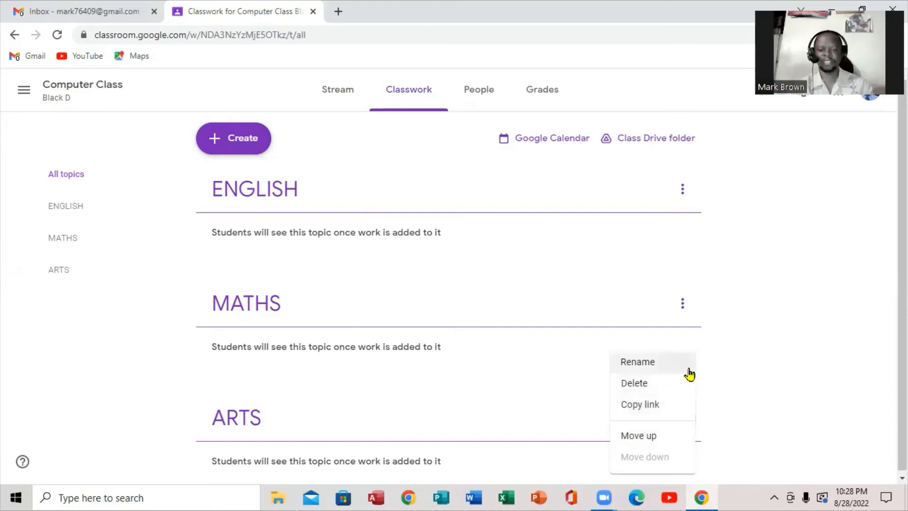
click(639, 435)
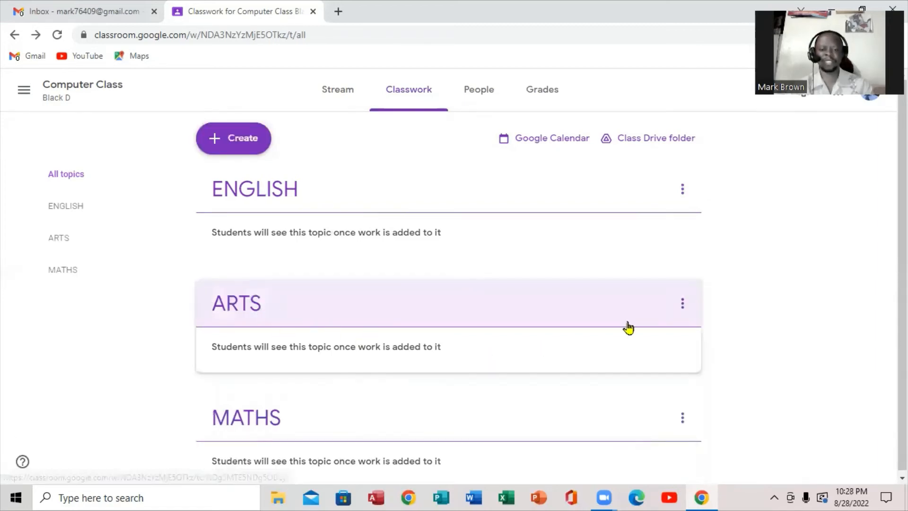
click(682, 302)
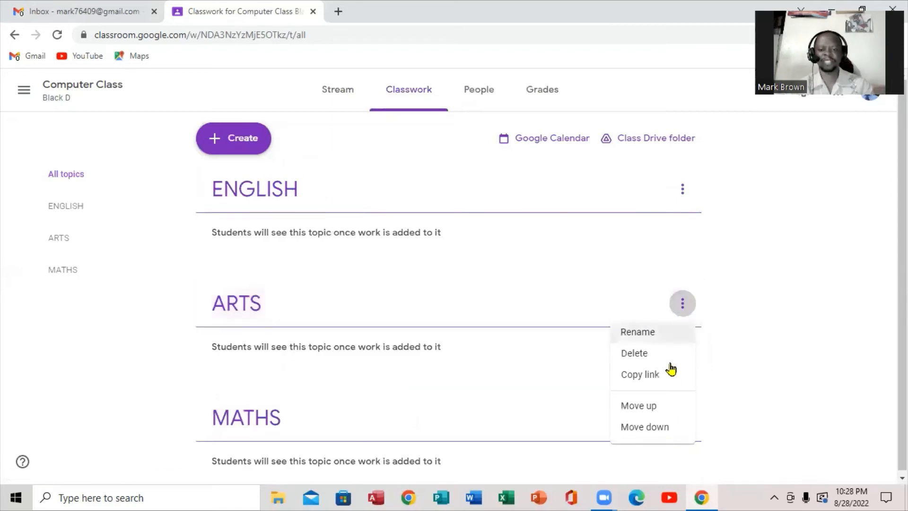
mouse_move(638, 405)
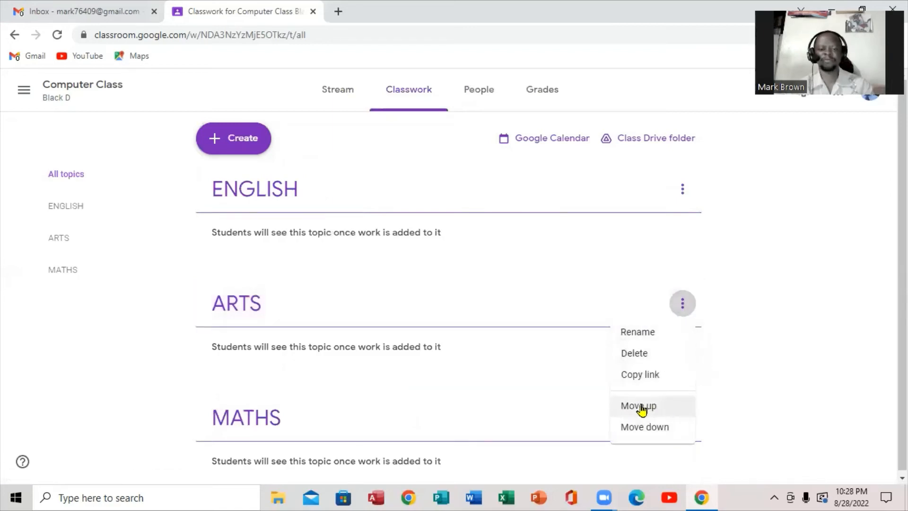
click(638, 405)
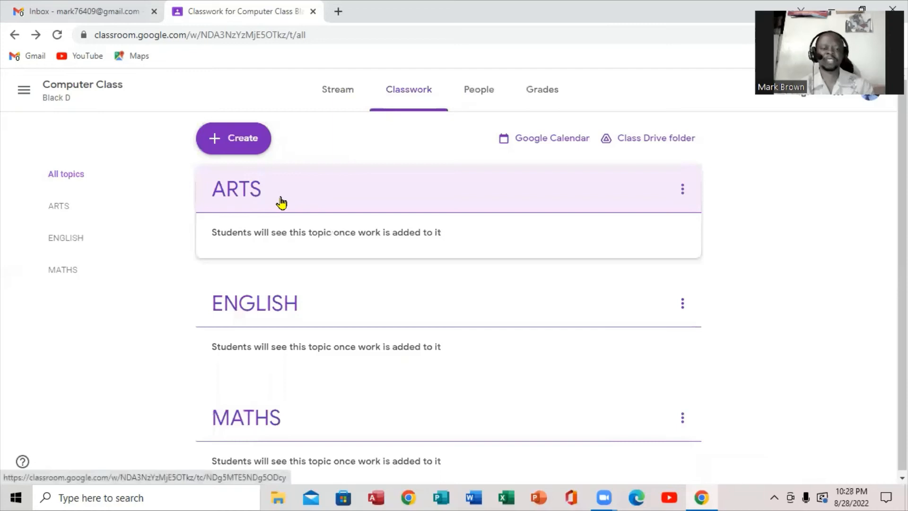
mouse_move(358, 202)
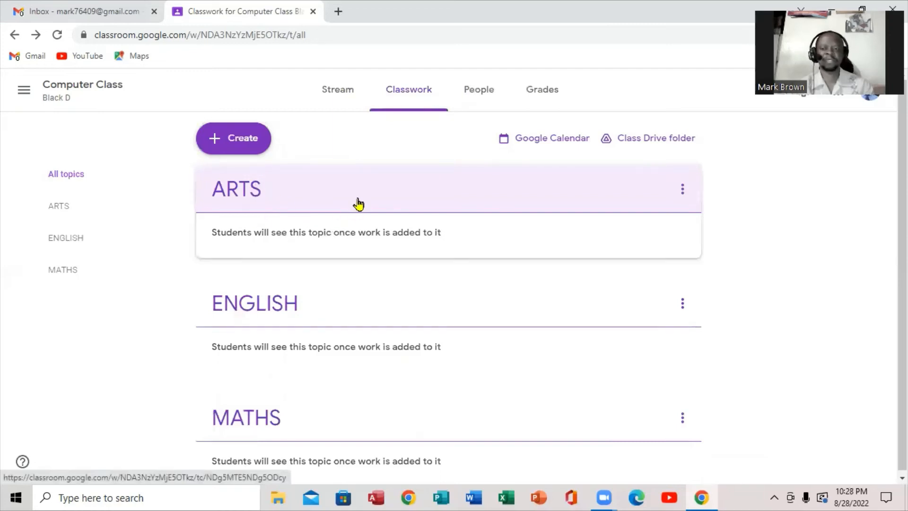
mouse_move(648, 209)
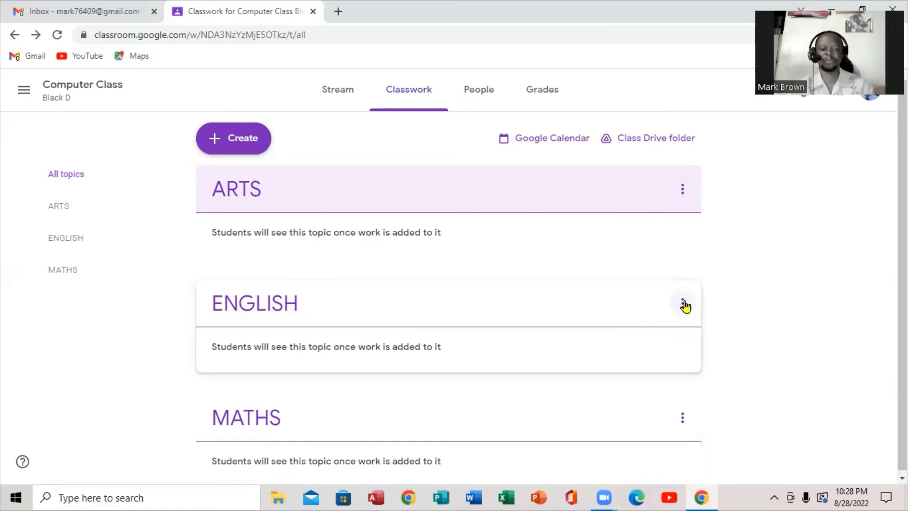
Move MATHS above ENGLISH and ARTS below MATHS, giving MATHS, ARTS, ENGLISH
click(681, 302)
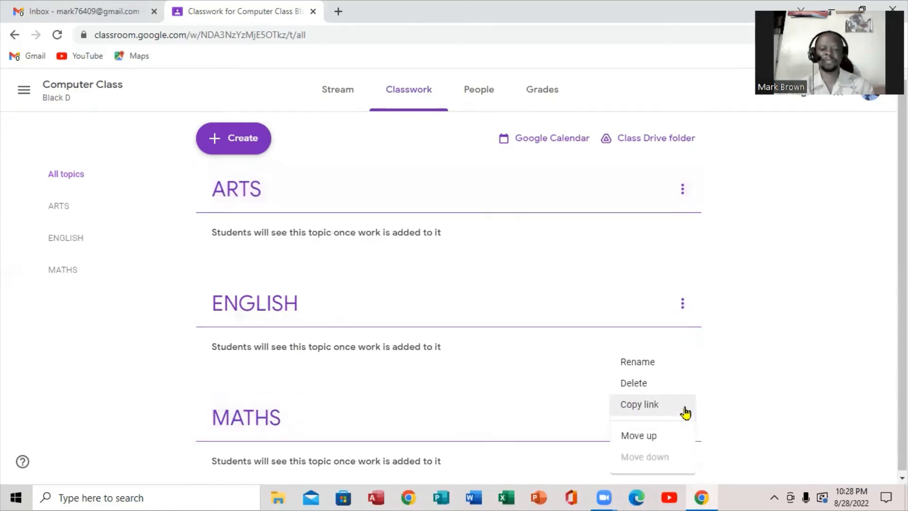
click(639, 435)
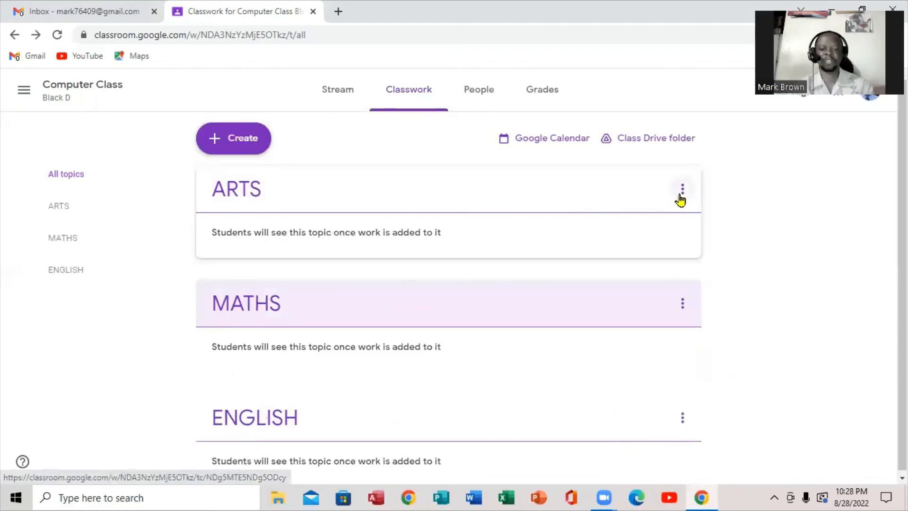
click(681, 189)
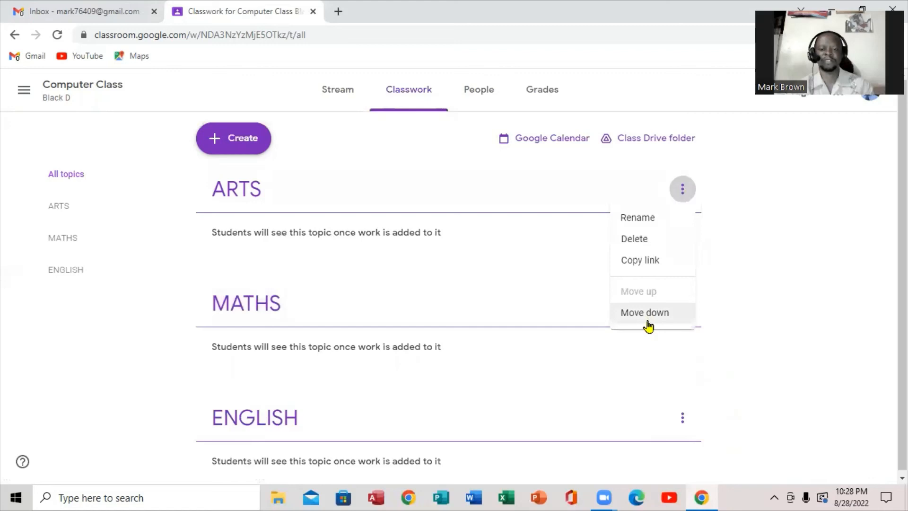
click(644, 312)
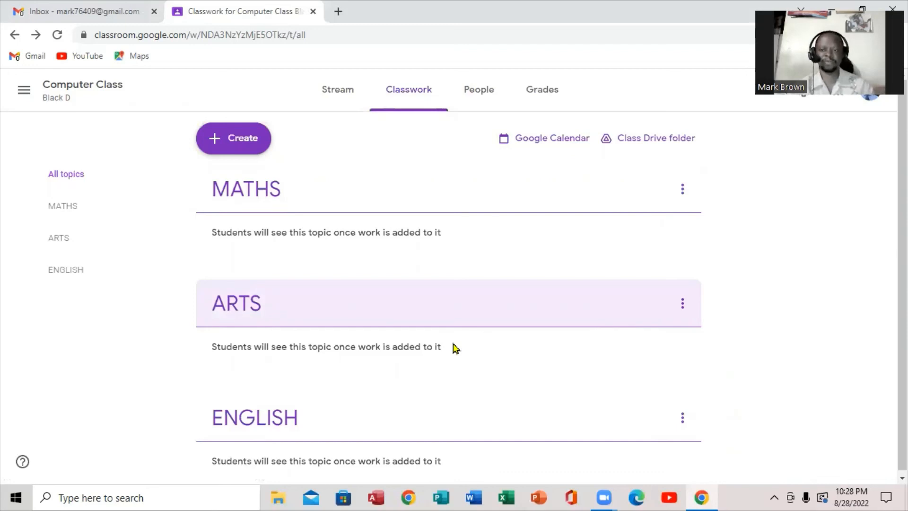
mouse_move(544, 246)
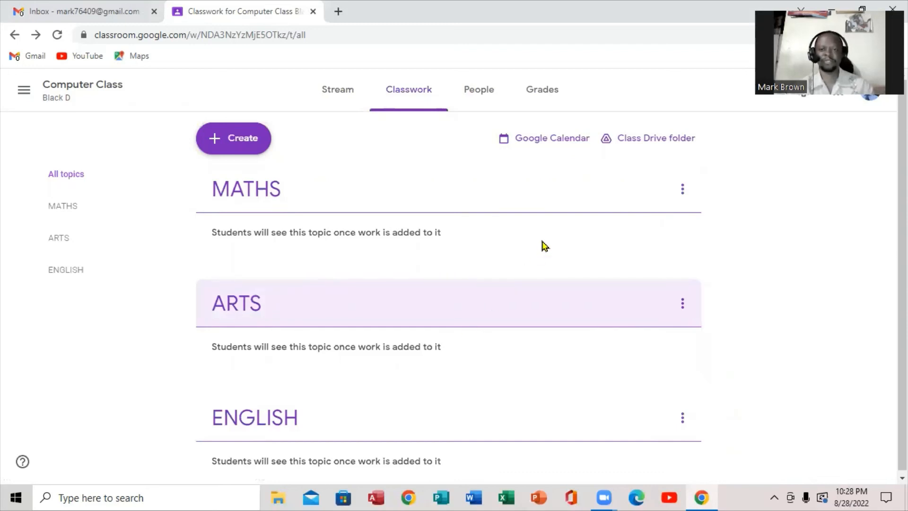